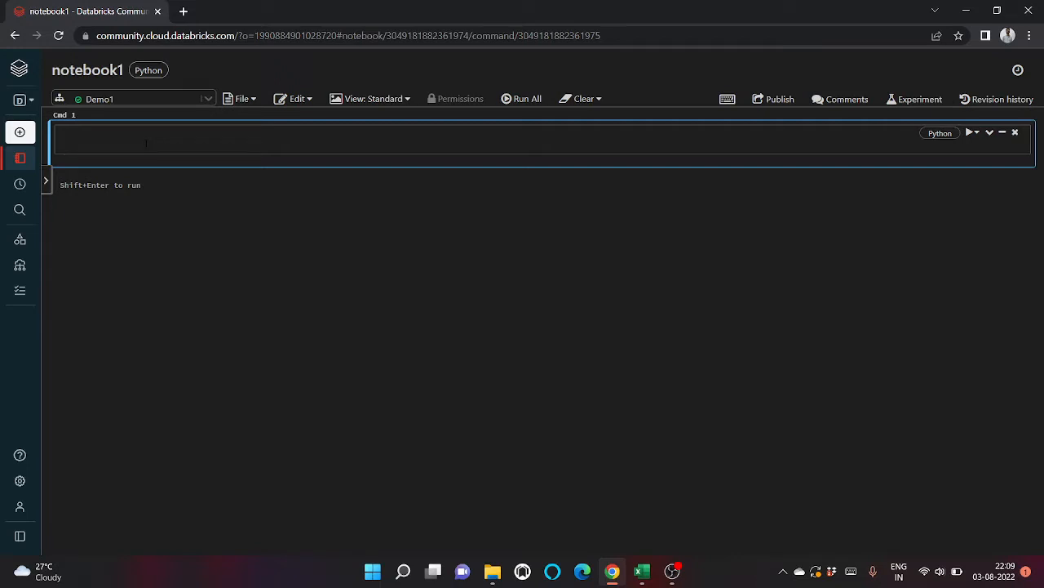
# Run dbutils.fs.help() in the first cell to print the mount and fsutils method reference
pyautogui.write('dbutils.fs.help(')
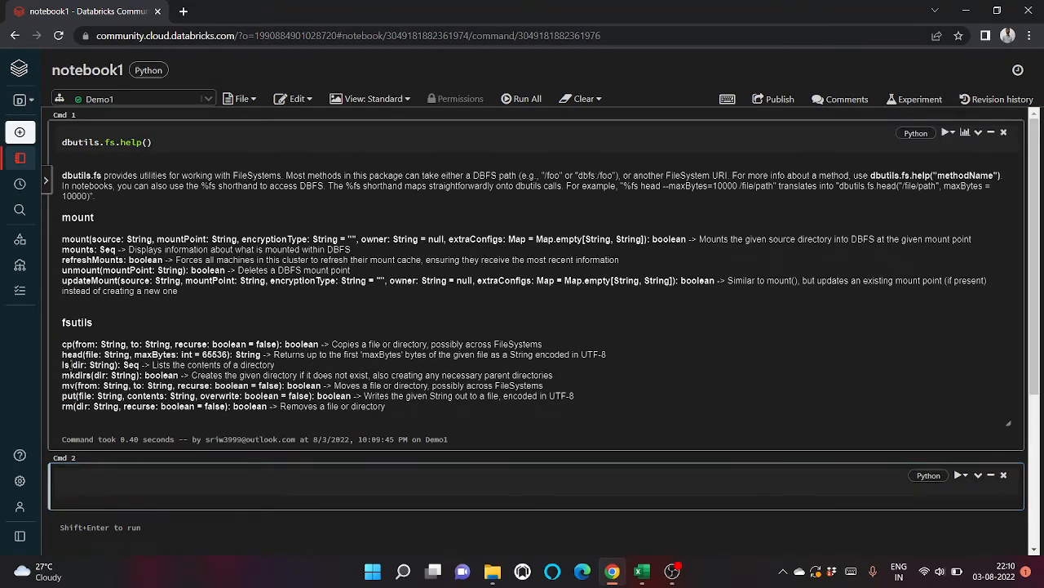
# Run display(dbutils.fs.ls('/')) in Cmd 2, listing FileStore, databricks-datasets, databricks-results and user
pyautogui.write('dbutils.fs.hel')
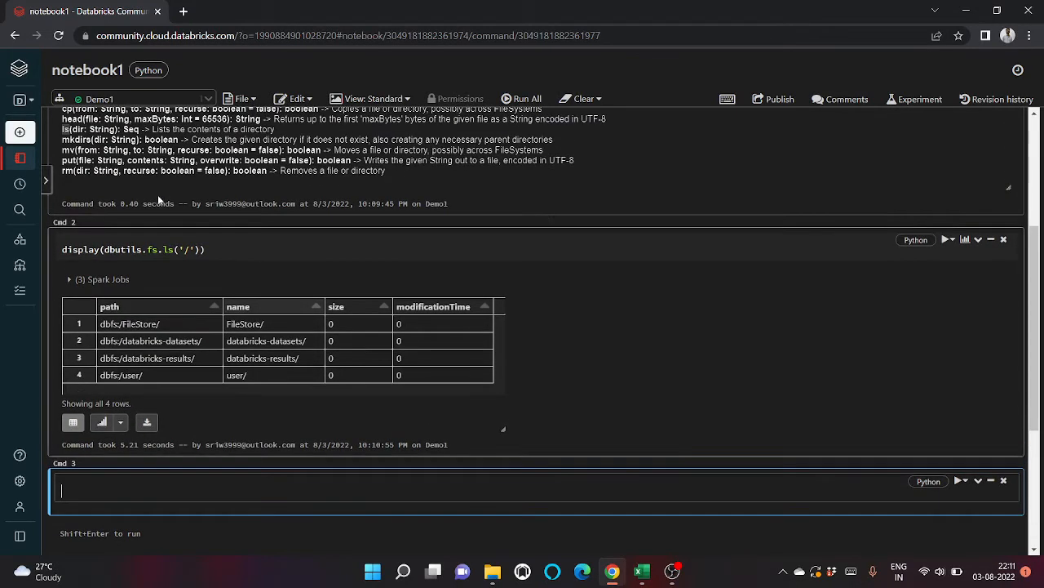
# Relist '/FileStore/tables' and preview agent-1.csv with dbutils.fs.head in Cmd 3
pyautogui.doubleClick(265, 340)
pyautogui.write("display(dbutils.fs.head('/FileStore/tables/agent-1.csv'))")
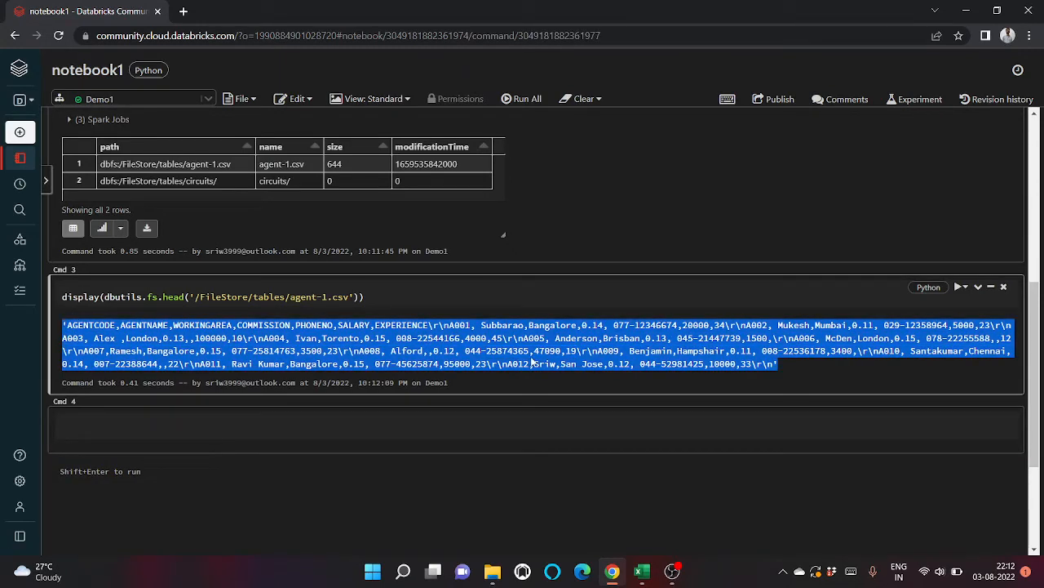
pyautogui.doubleClick(514, 363)
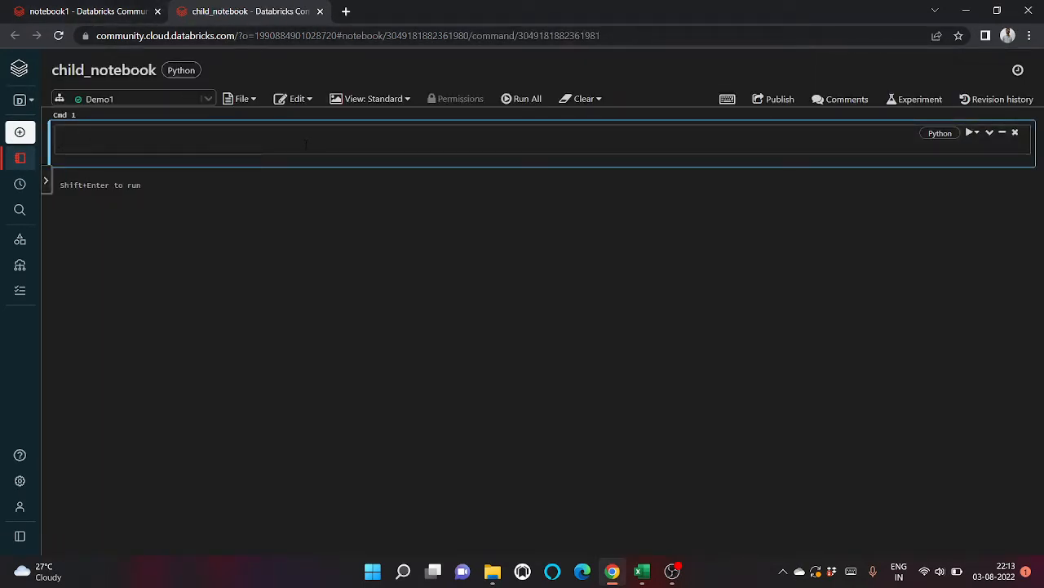
# Begin writing in the first cell of the new child_notebook
pyautogui.click(86, 15)
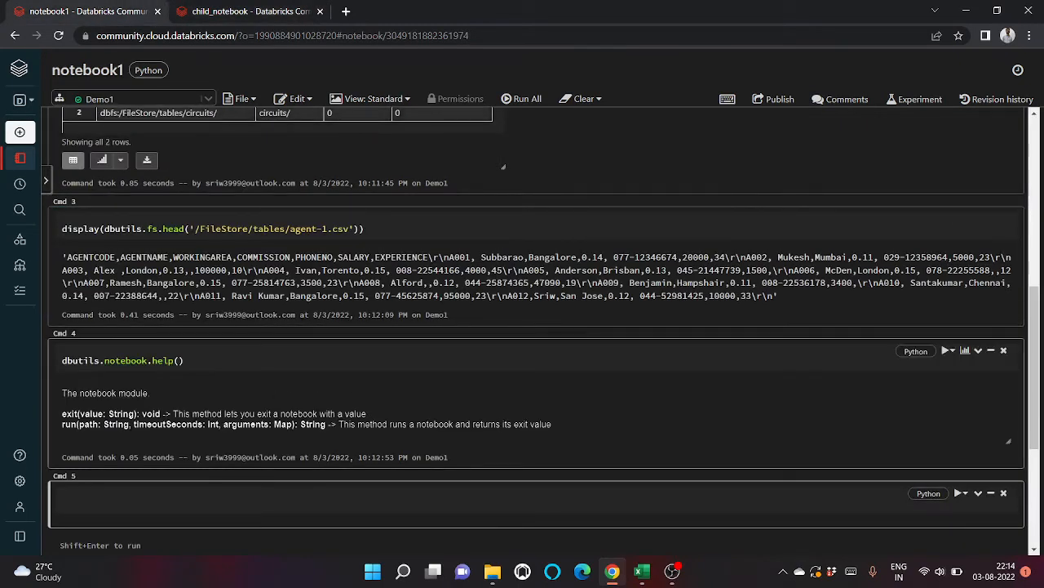
# Add dbutils.notebook.exit(10) as child_notebook's second cell, then return to notebook1
pyautogui.click(245, 12)
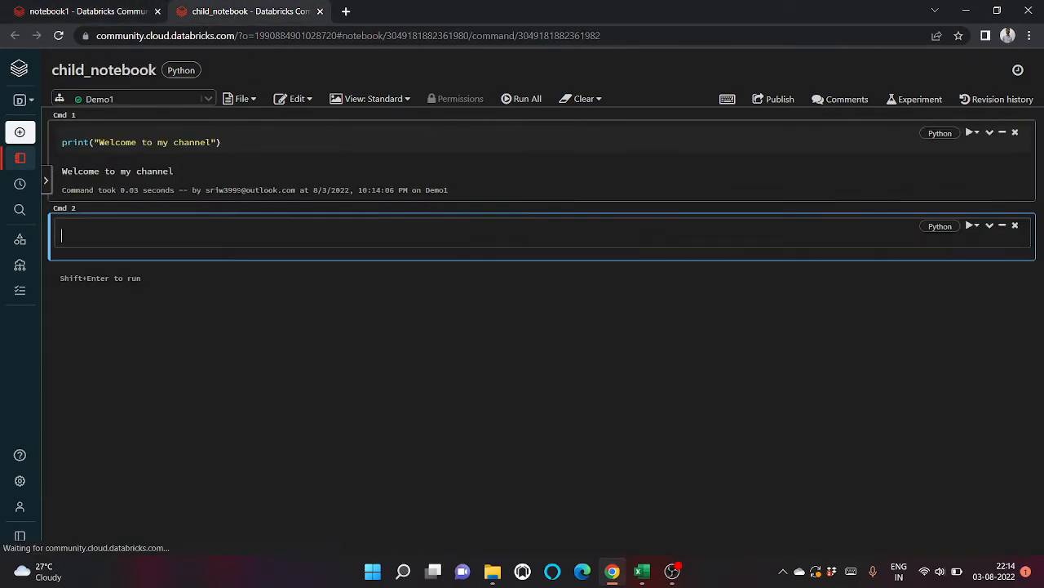
pyautogui.write('dbutils.notebook.exit(10)')
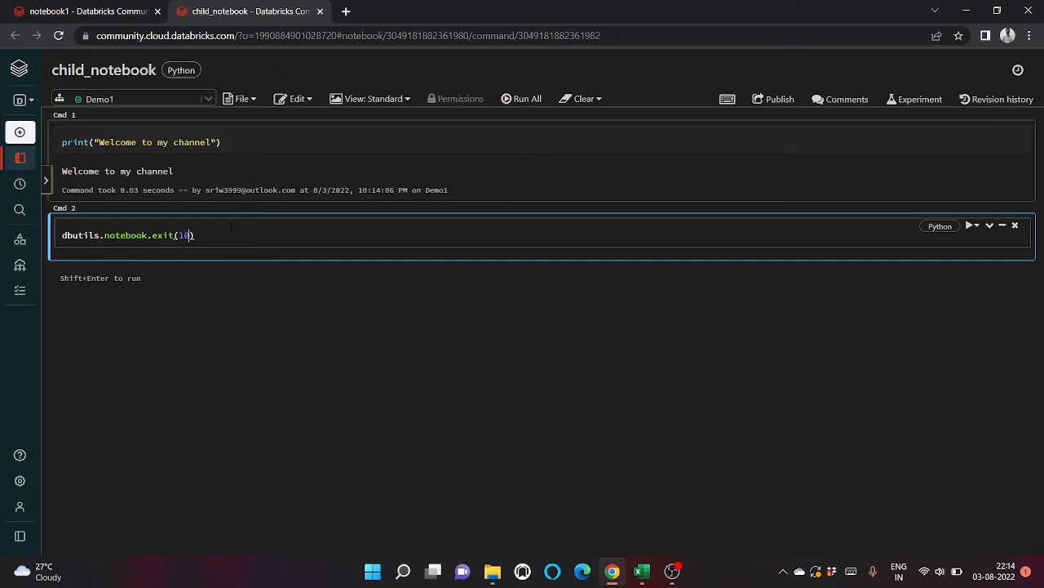
pyautogui.click(82, 15)
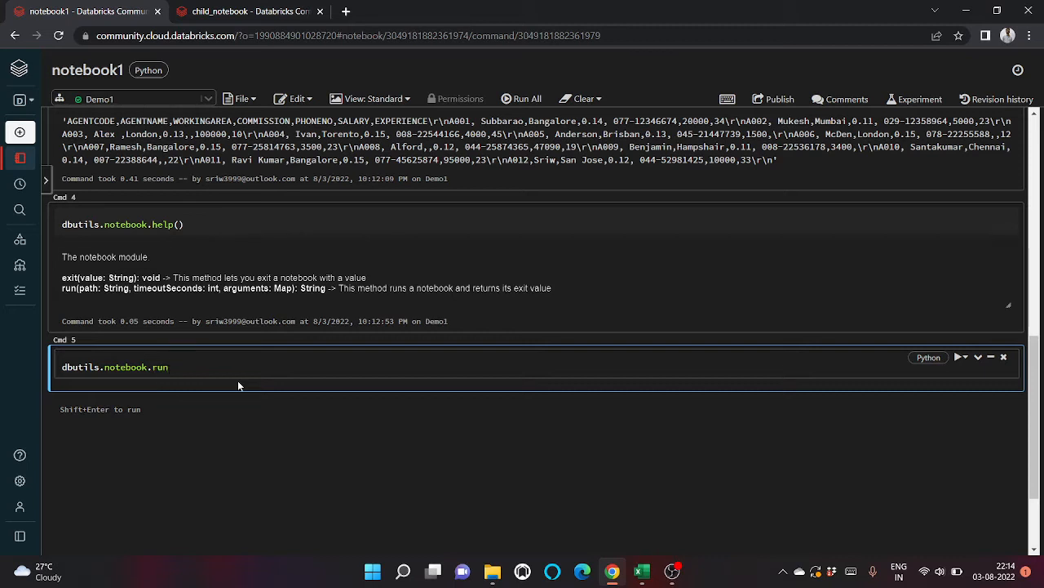
# Complete Cmd 5 as dbutils.notebook.run("./child_notebook", timeout) and run it
pyautogui.write('("./child_notebook",)')
pyautogui.write('dbutils.widgets.help(')
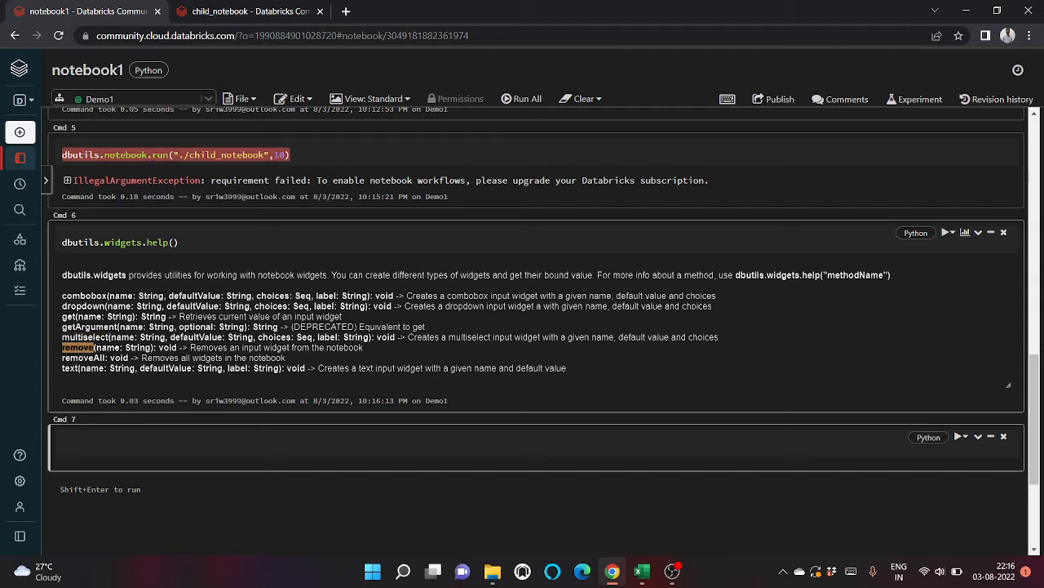
# After dbutils.widgets.help(), start a dbutils.widgets.text call in Cmd 7
pyautogui.write('dbutils.widgets.text("input","Sriw","Enter the value')
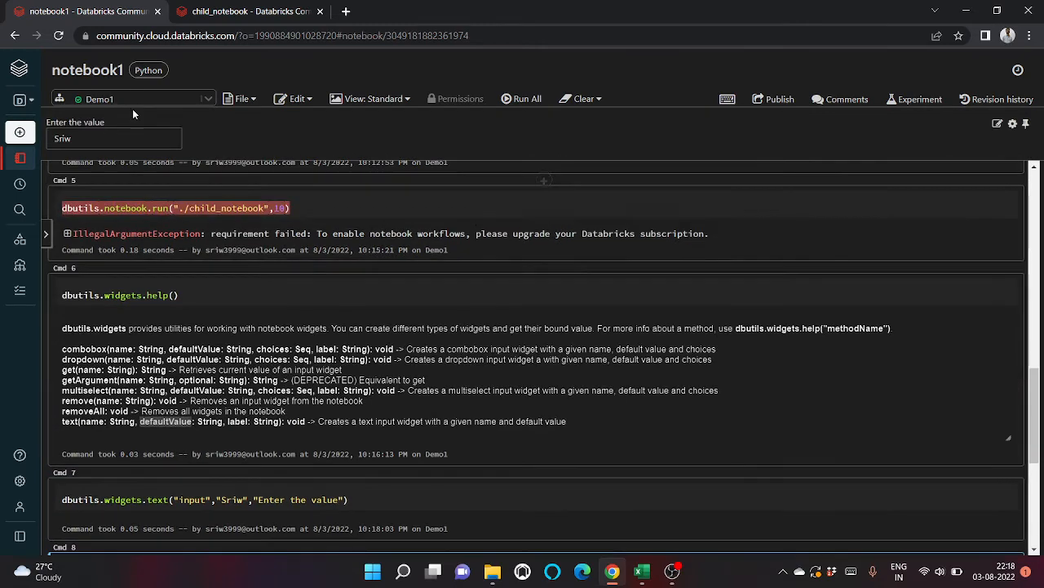
# Create the text widget "input" with default Sriw and label Enter the value
pyautogui.click(114, 138)
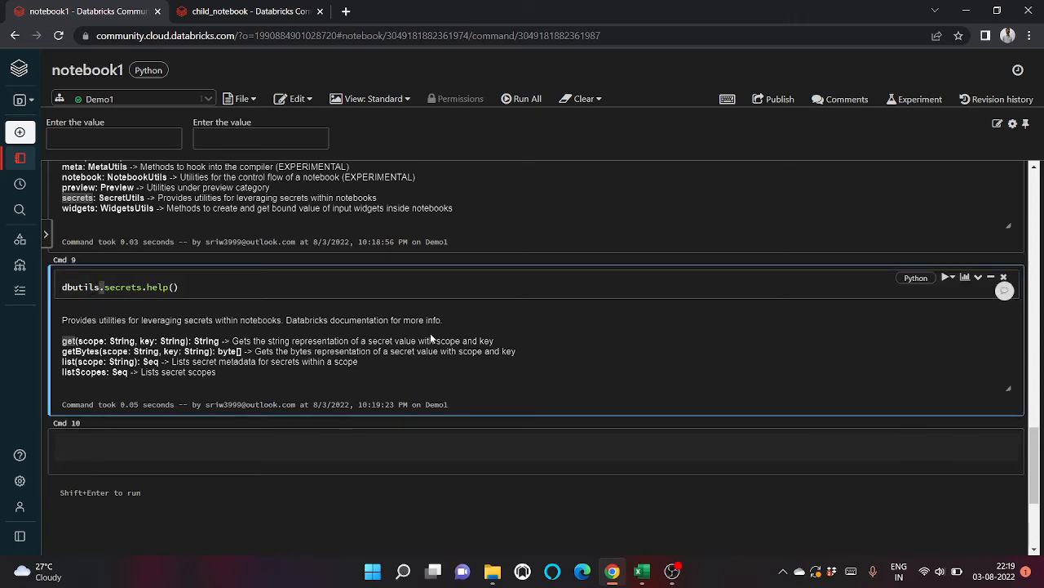
# Highlight the get method description in dbutils.secrets.help() output and open a new browser tab
pyautogui.moveTo(296, 340); pyautogui.dragTo(440, 340)
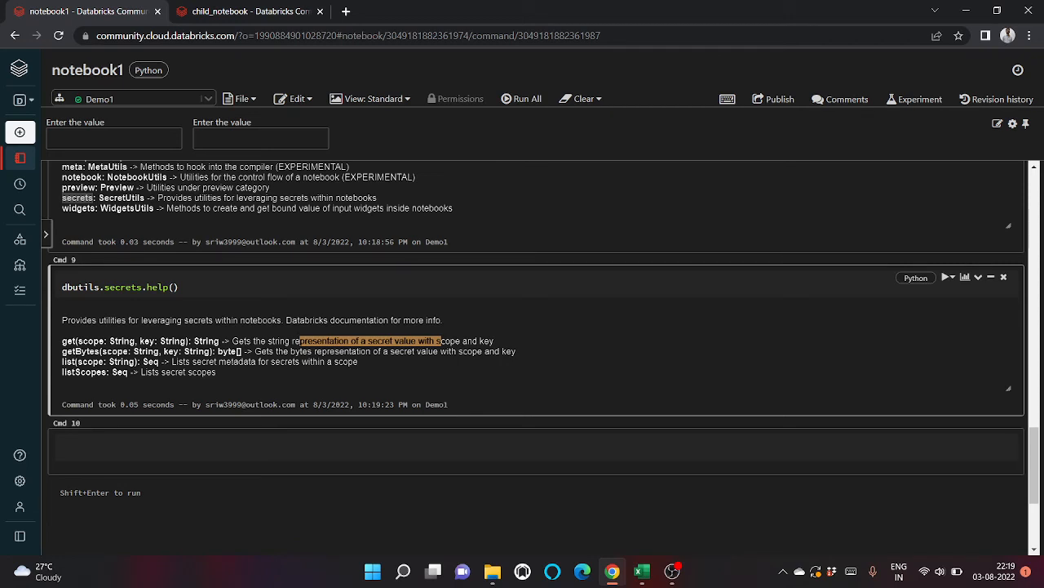
pyautogui.click(511, 11)
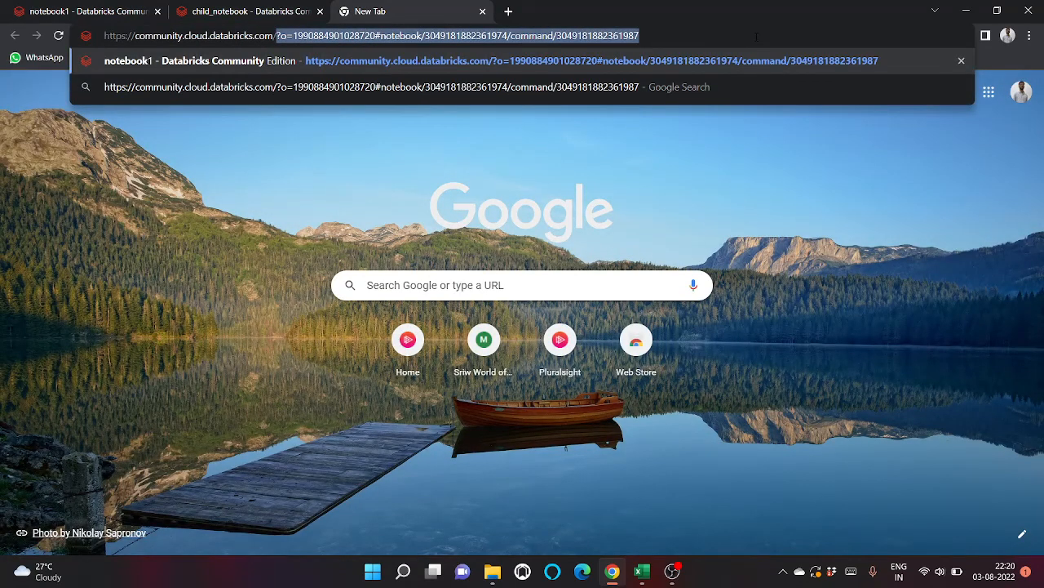
pyautogui.write('https://community.cloud.databricks.com/#secrets/CreateScop')
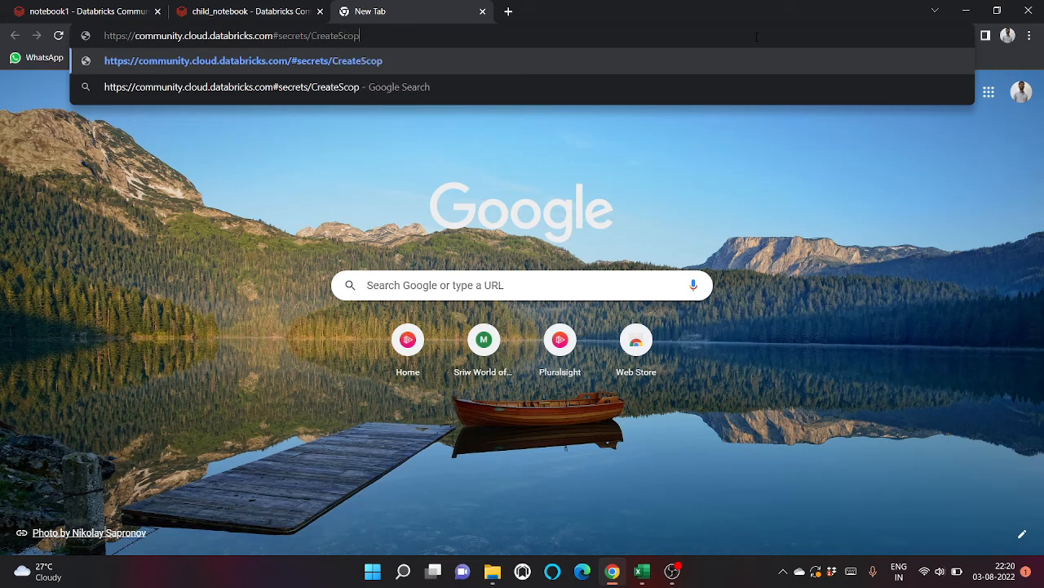
pyautogui.press('Enter')
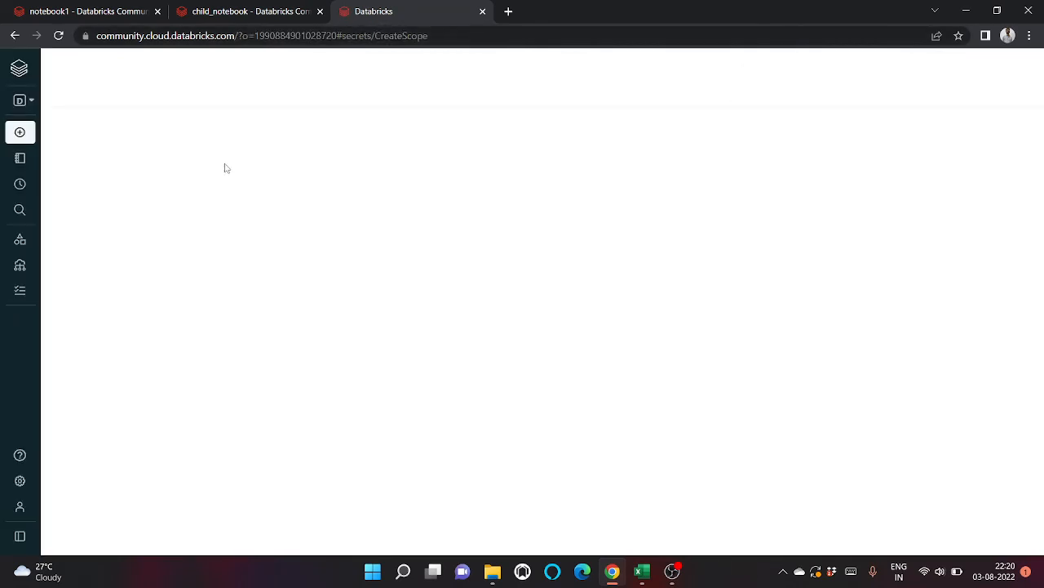